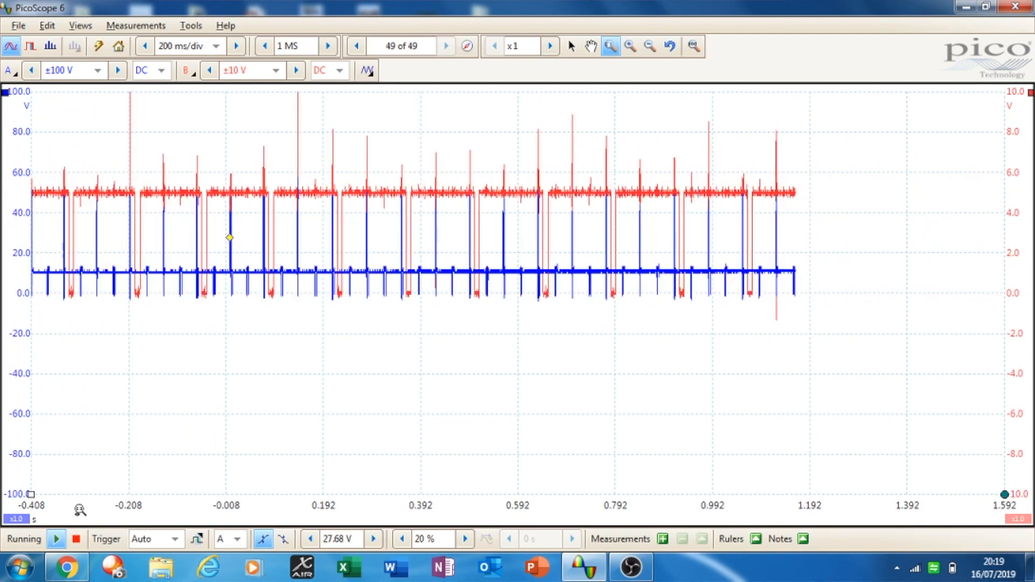
# Stop the capture, step back to buffer 48 of 49, and bring up channel A's options.
pyautogui.click(76, 540)
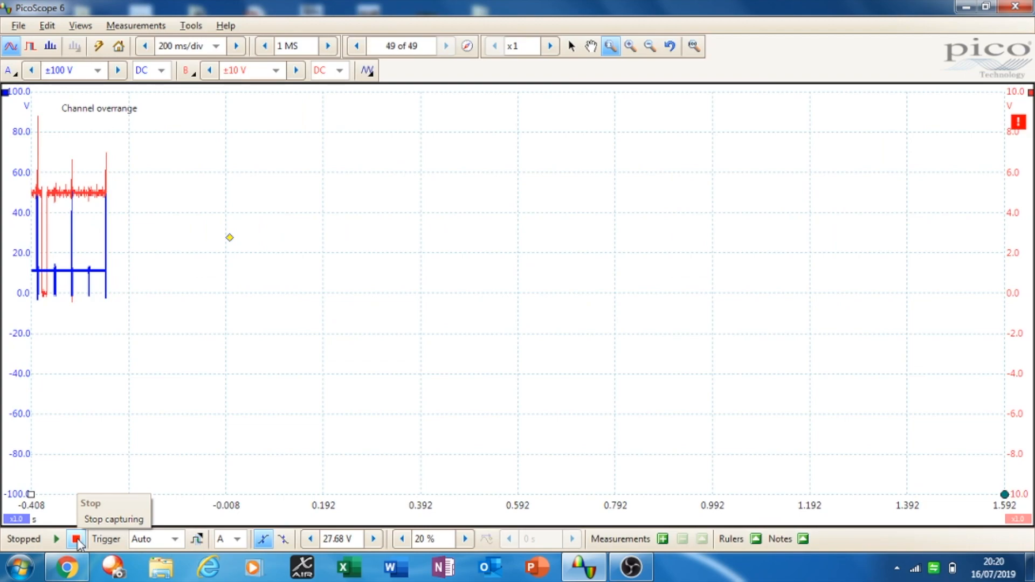
pyautogui.moveTo(326, 47)
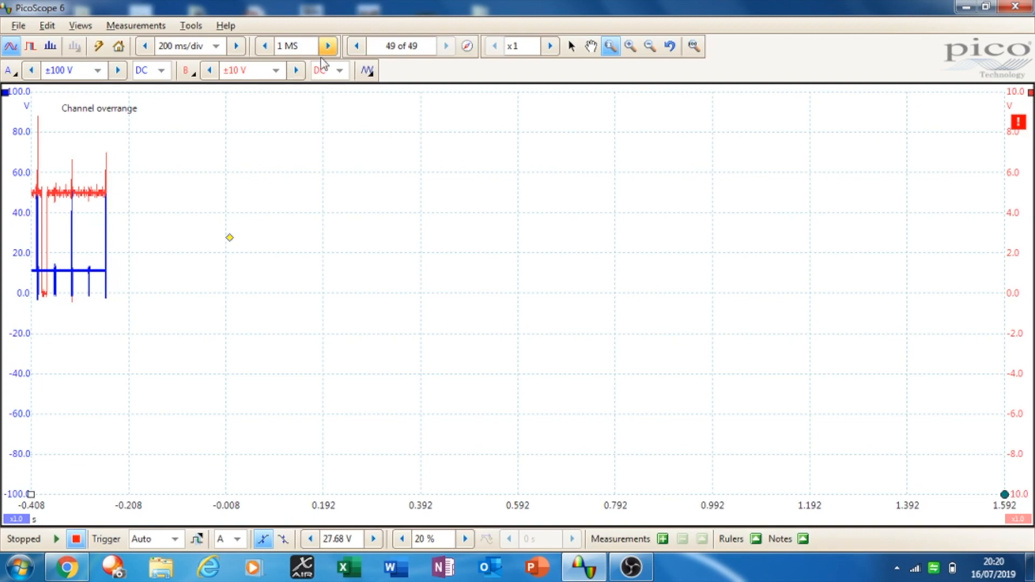
pyautogui.click(355, 45)
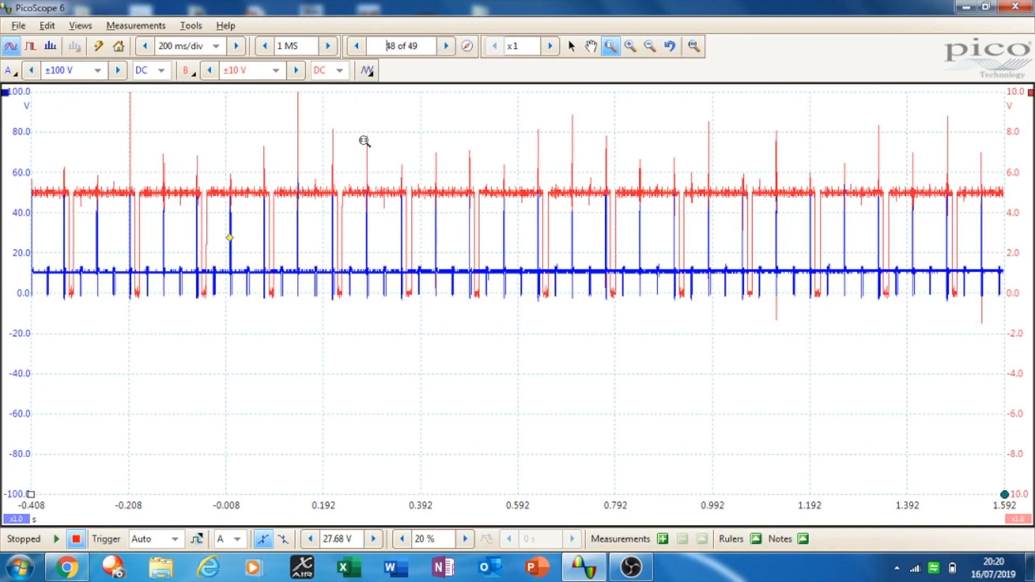
pyautogui.moveTo(237, 113)
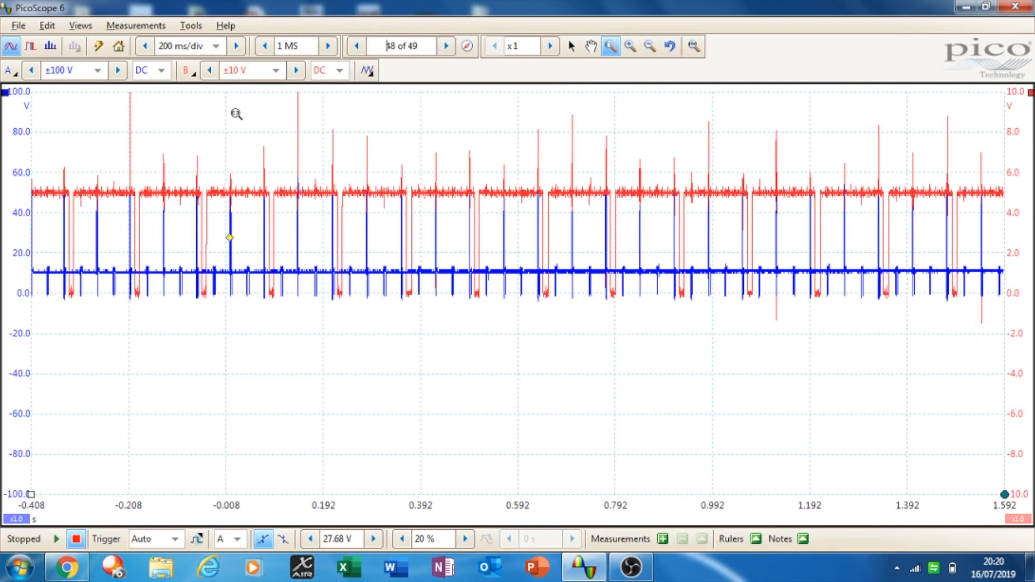
pyautogui.moveTo(74, 98)
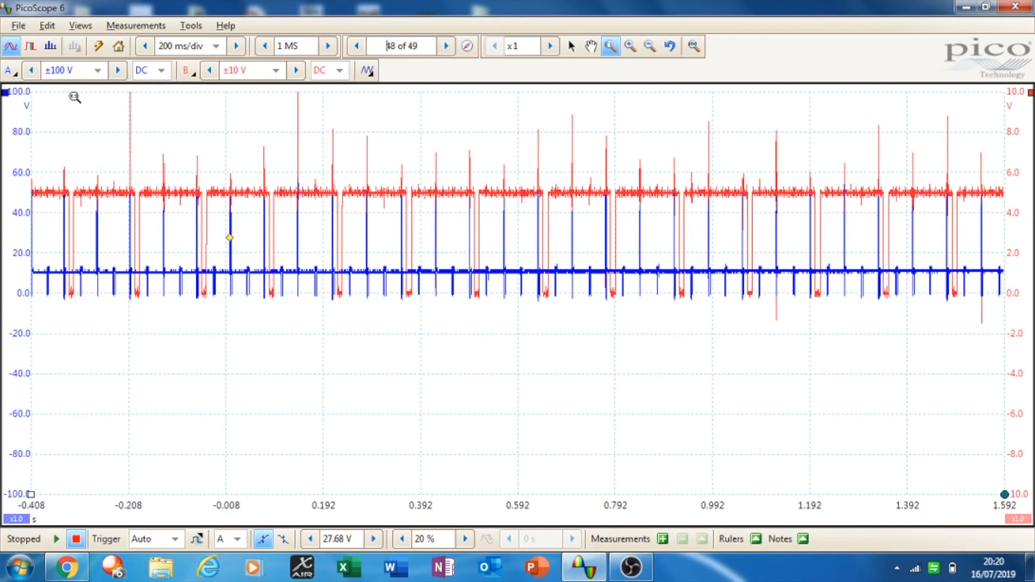
pyautogui.click(8, 70)
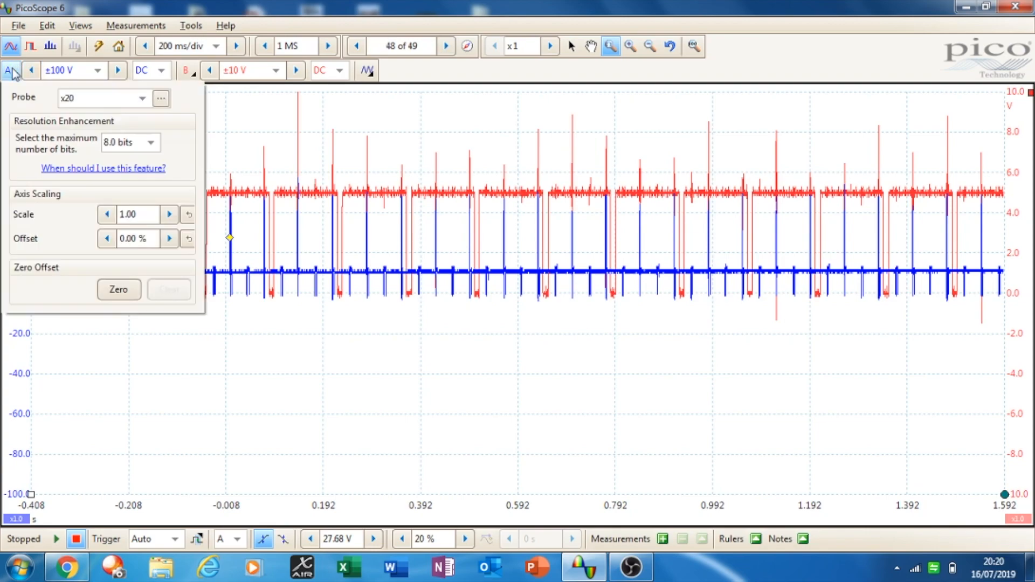
pyautogui.moveTo(154, 145)
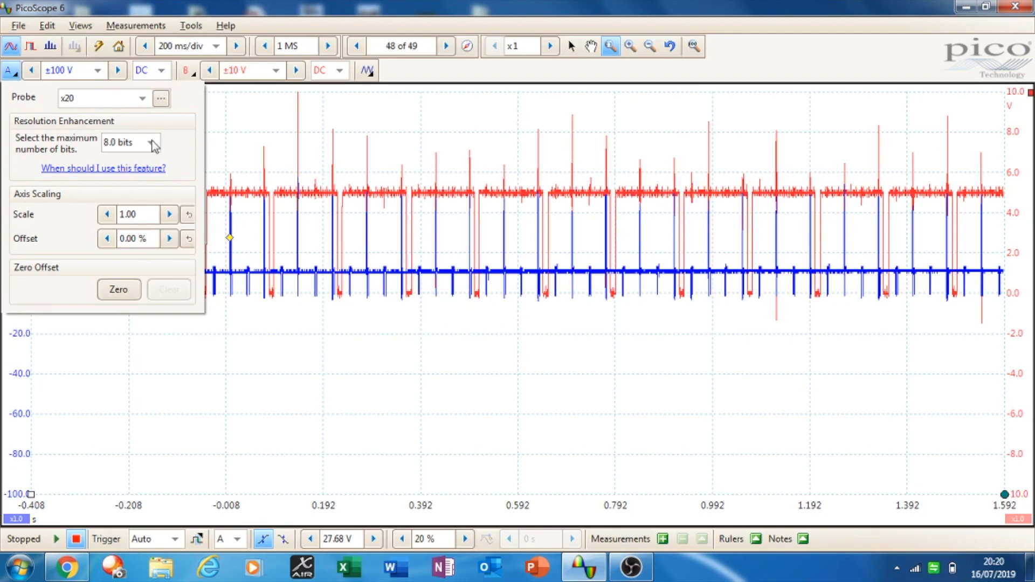
# Select a higher resolution-enhancement bit depth for channel A and then for channel B.
pyautogui.click(150, 142)
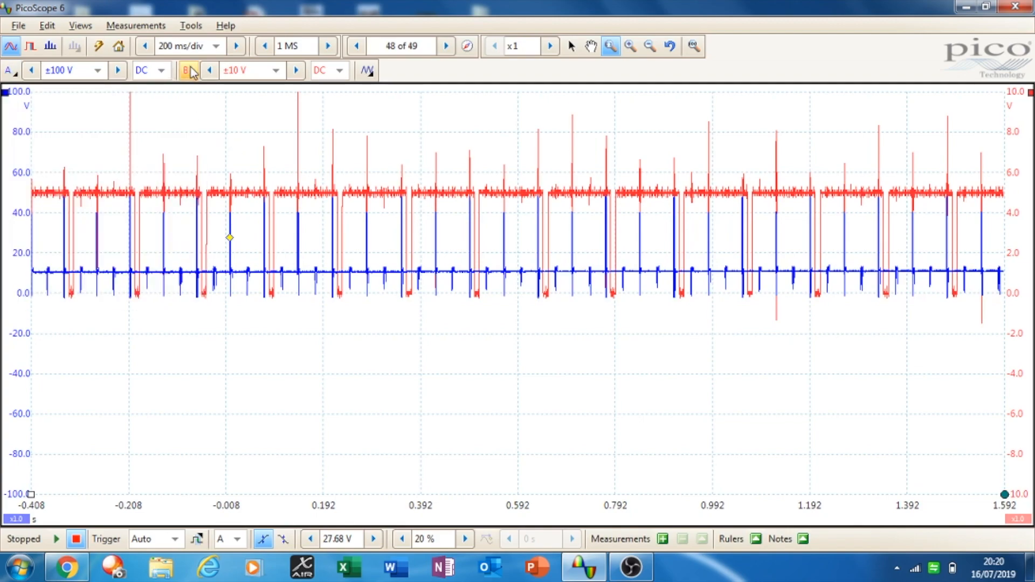
pyautogui.click(188, 71)
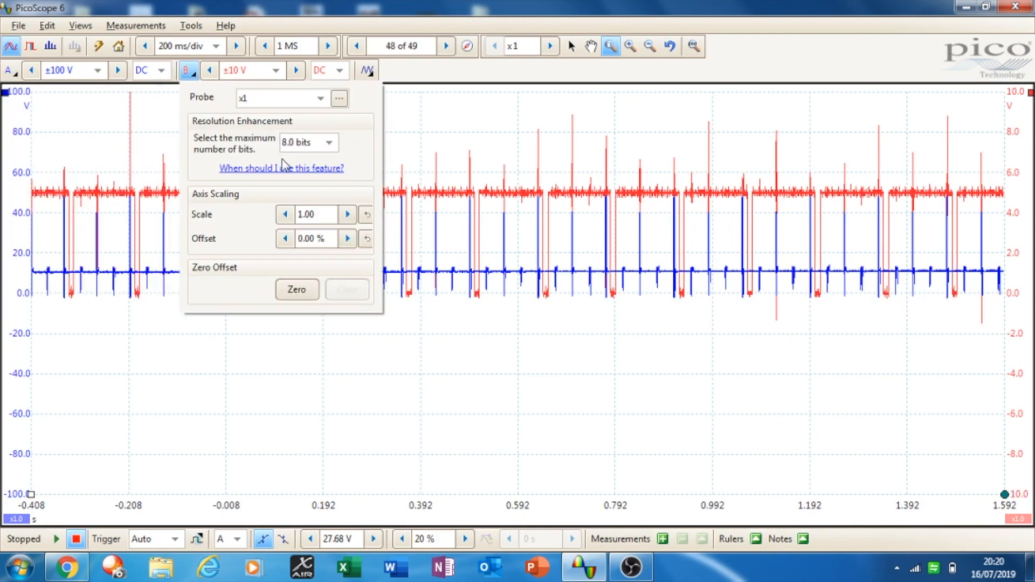
pyautogui.click(328, 142)
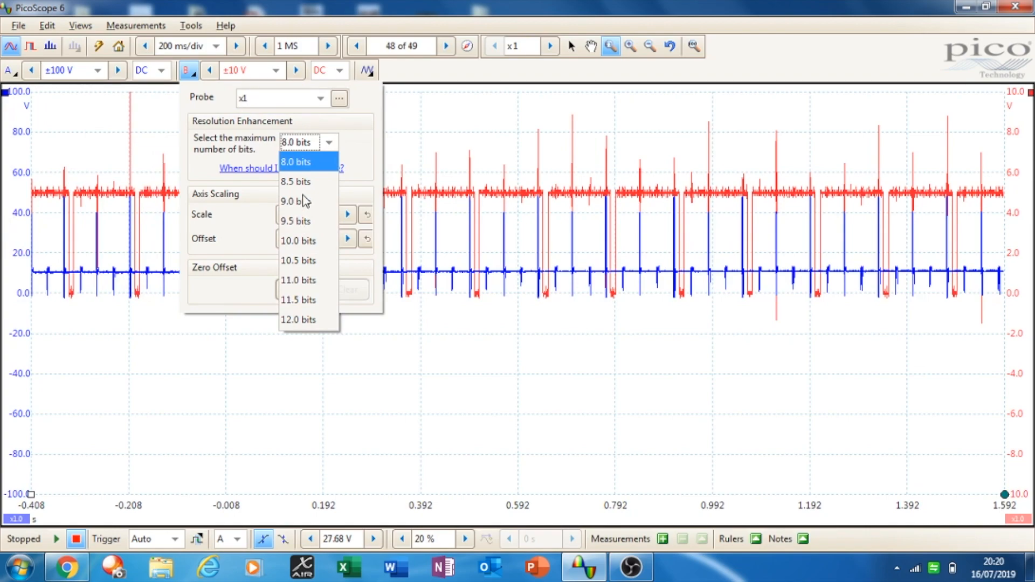
pyautogui.click(296, 202)
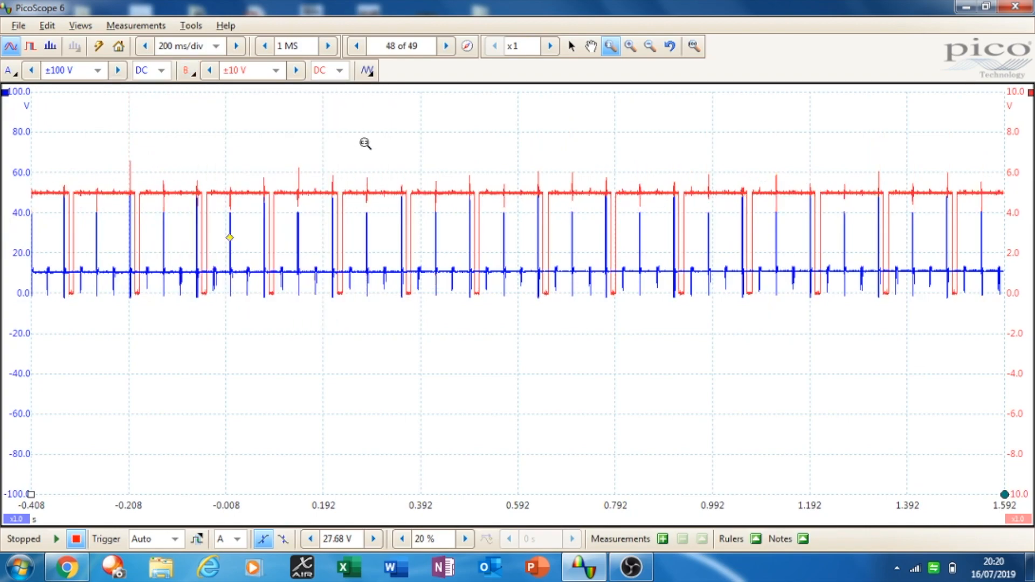
pyautogui.moveTo(245, 158)
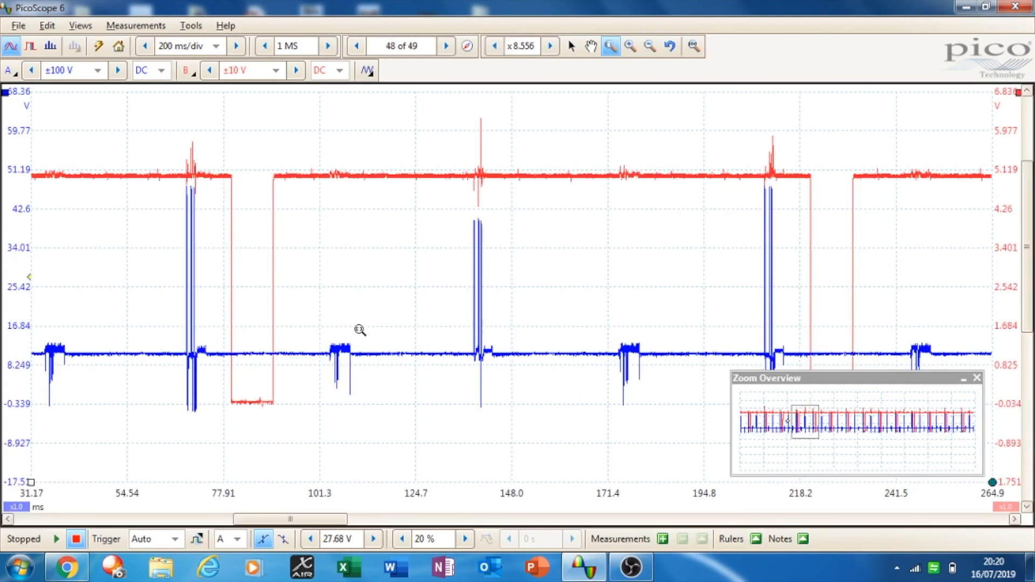
pyautogui.moveTo(274, 322)
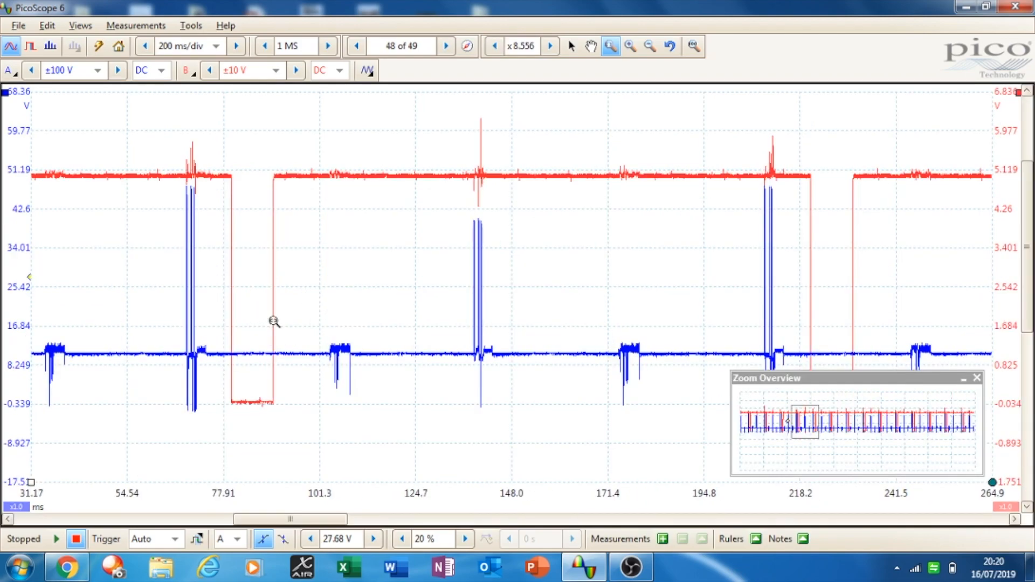
pyautogui.moveTo(241, 408)
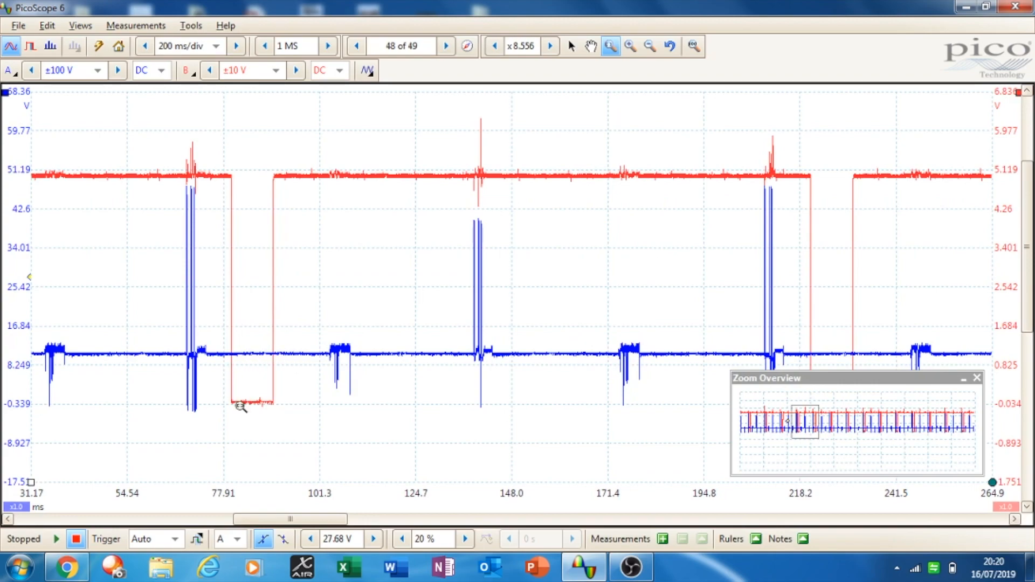
pyautogui.moveTo(860, 319)
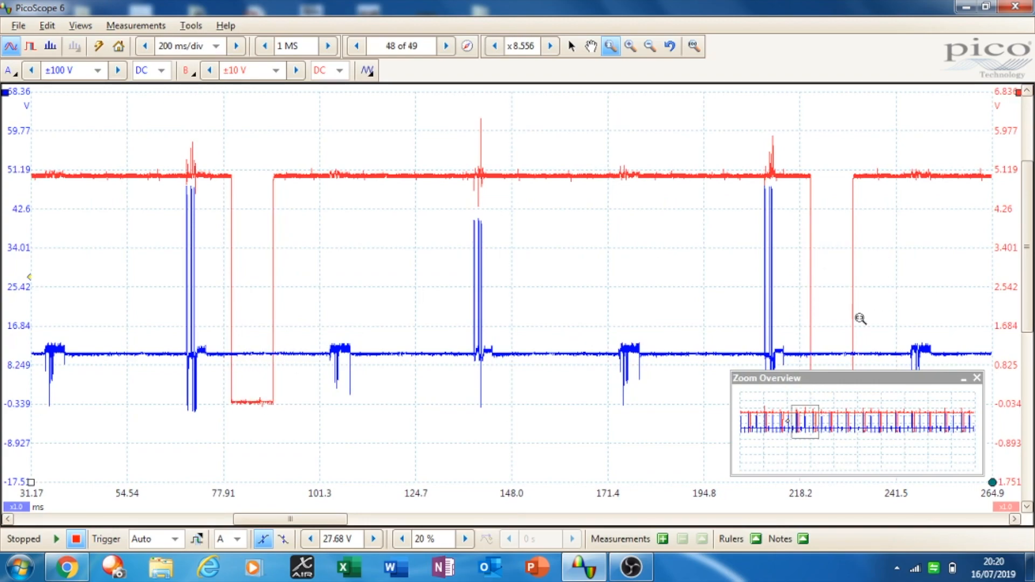
pyautogui.moveTo(818, 311)
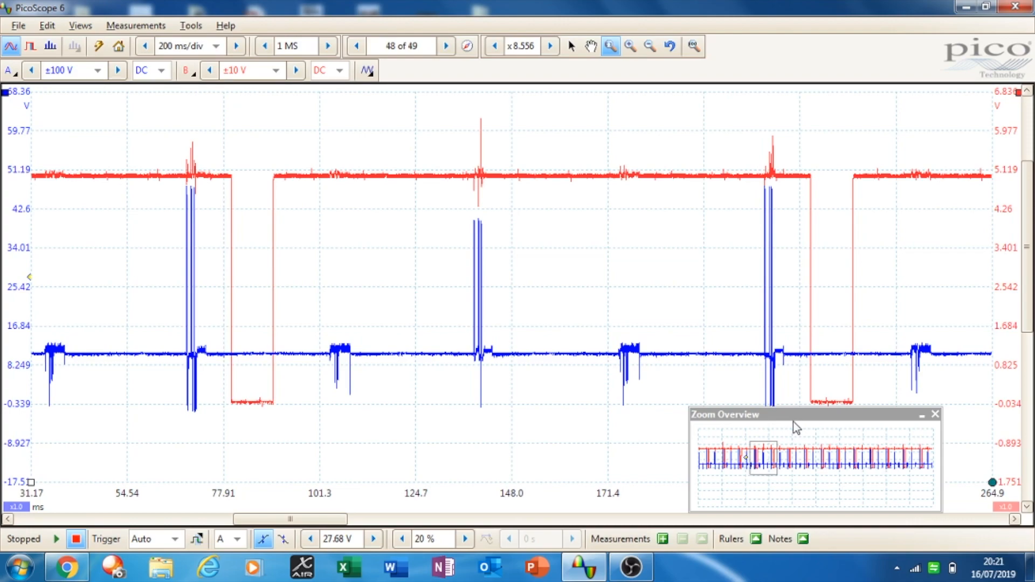
pyautogui.moveTo(606, 372)
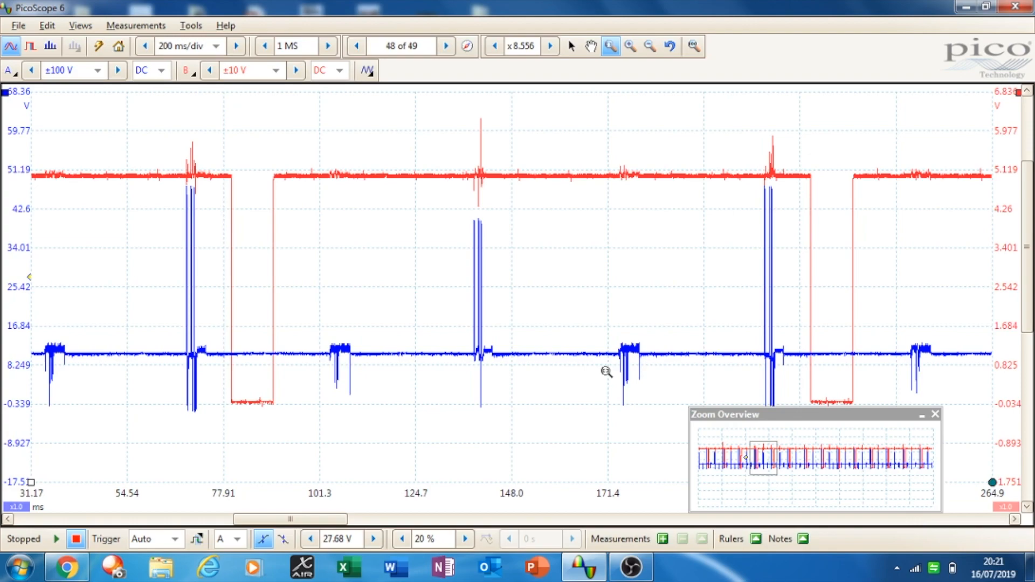
pyautogui.moveTo(152, 238)
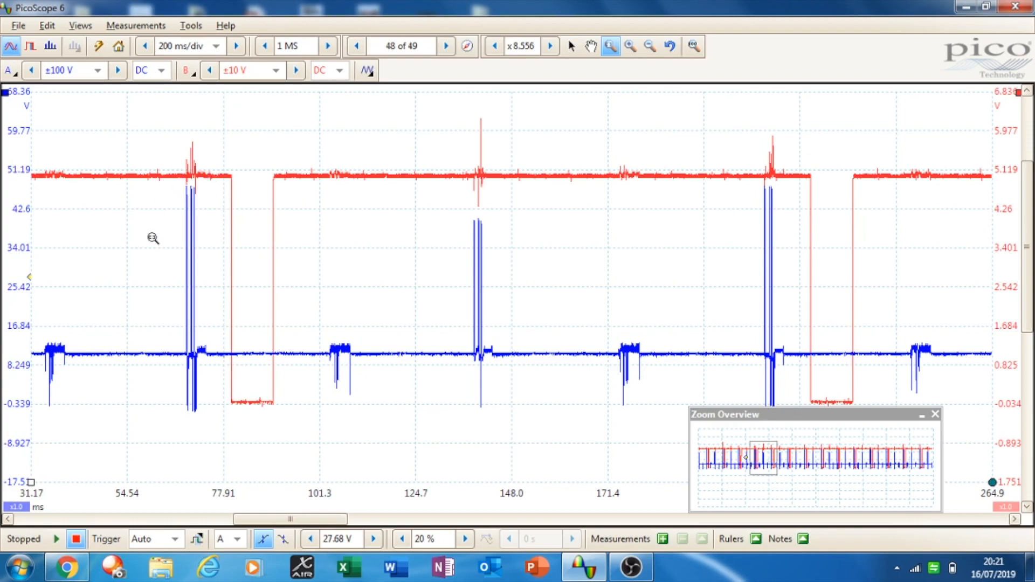
pyautogui.moveTo(205, 393)
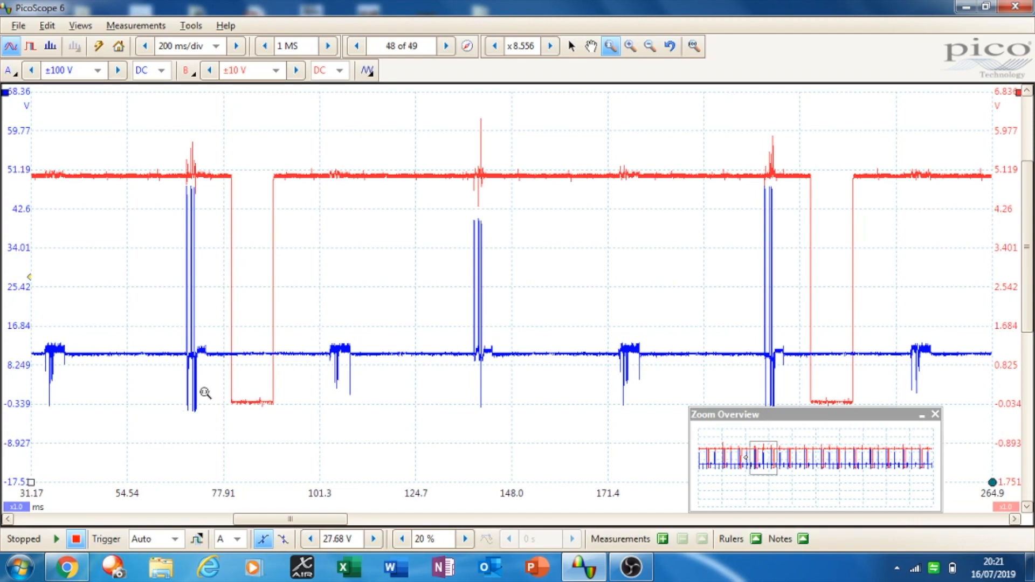
pyautogui.moveTo(199, 396)
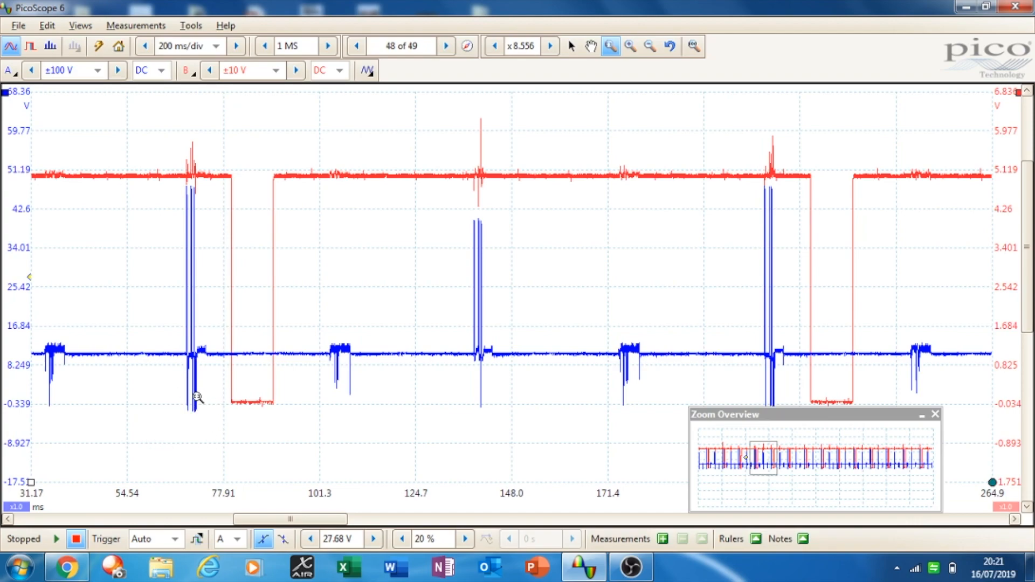
pyautogui.moveTo(192, 375)
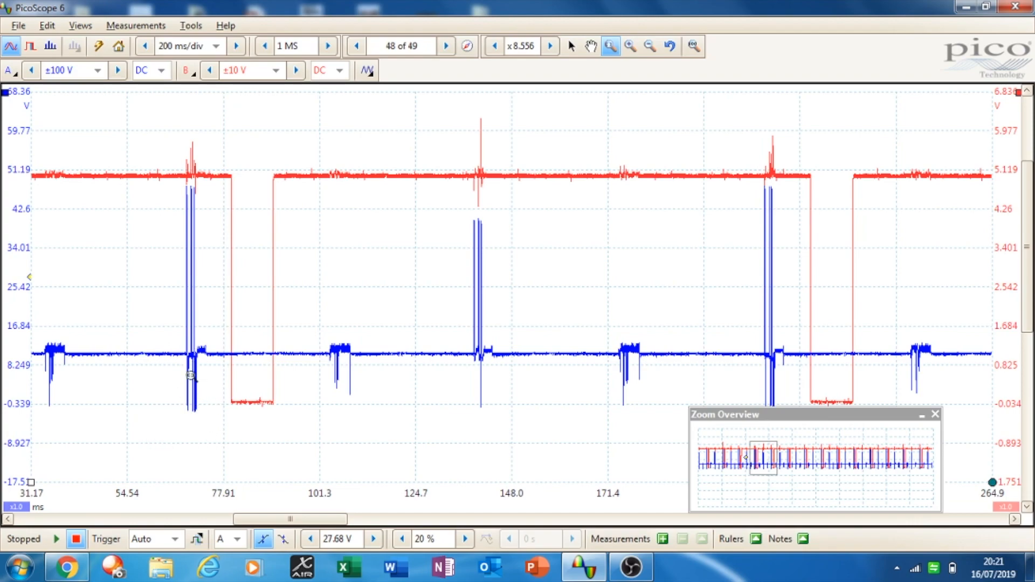
pyautogui.moveTo(201, 371)
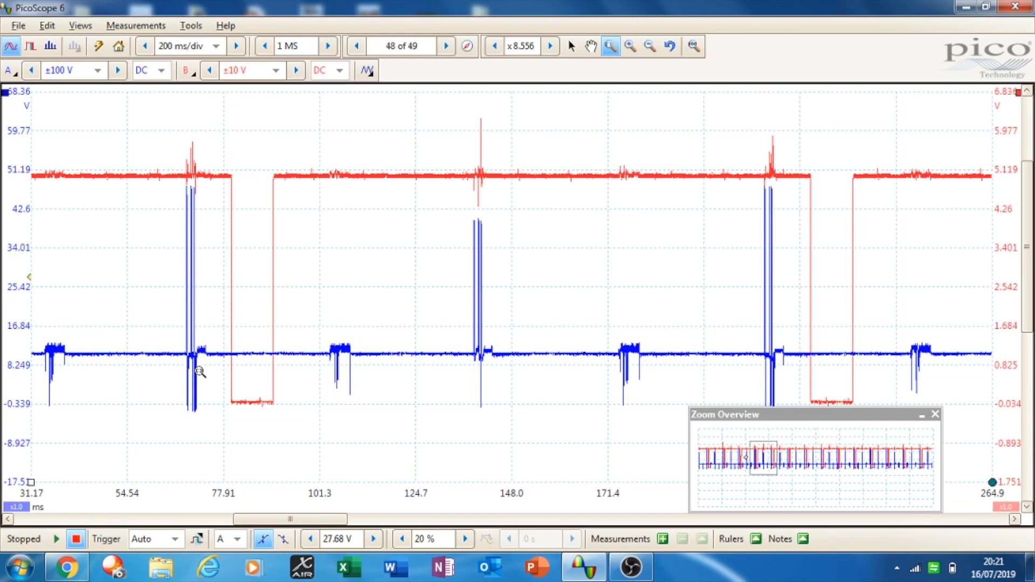
pyautogui.moveTo(202, 369)
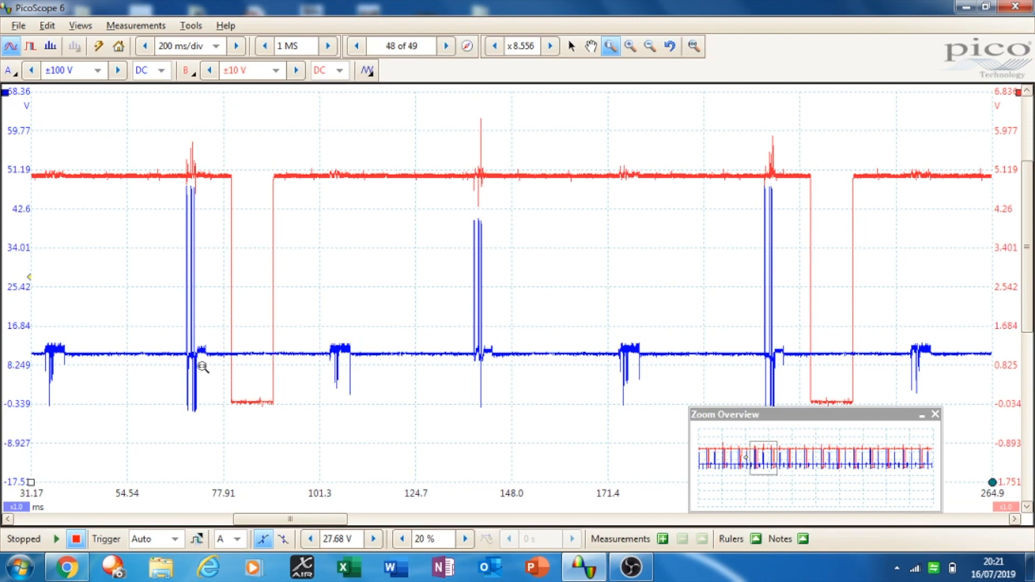
pyautogui.moveTo(486, 345)
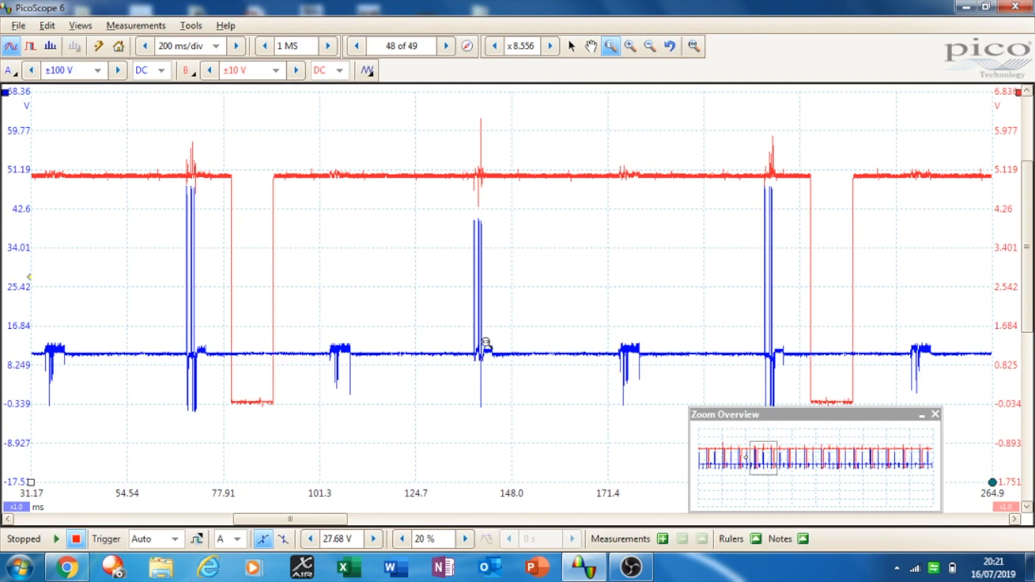
pyautogui.moveTo(494, 292)
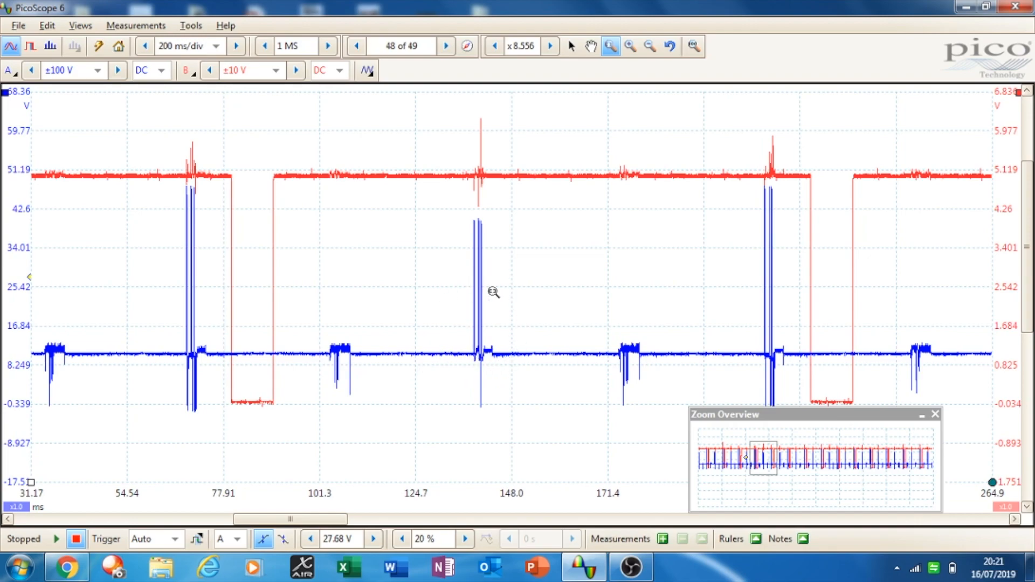
pyautogui.moveTo(460, 357)
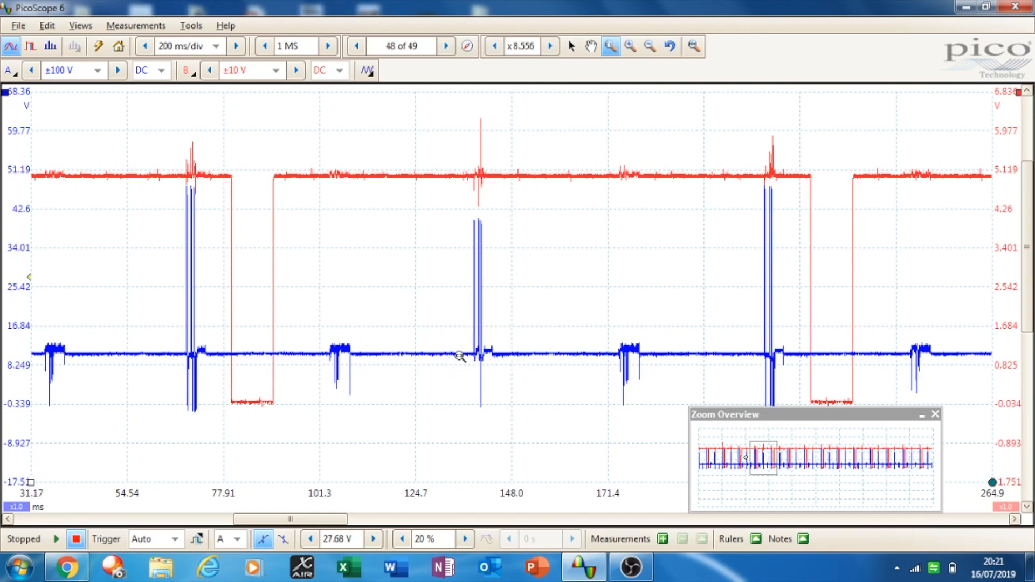
pyautogui.moveTo(469, 337)
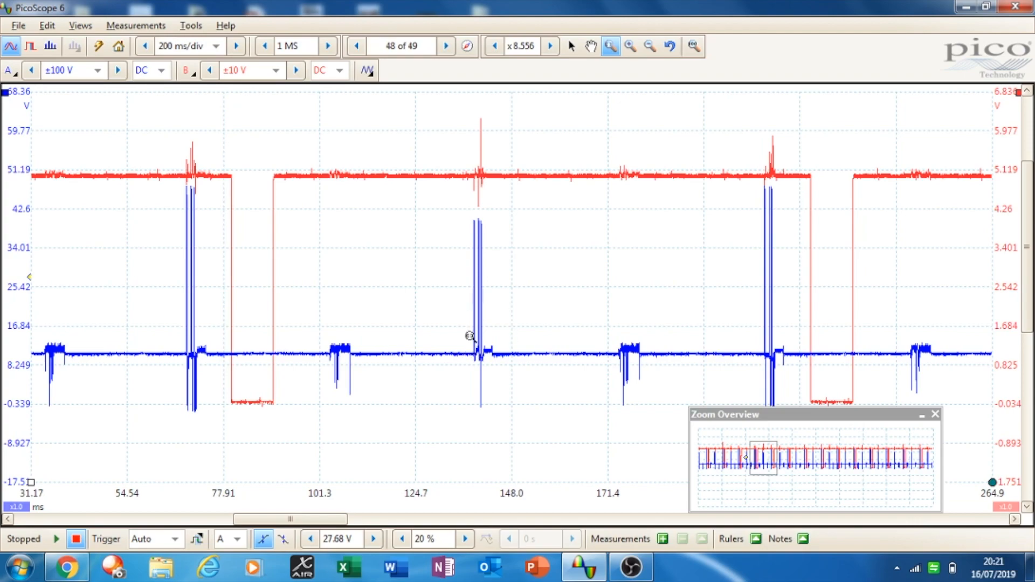
pyautogui.moveTo(474, 357)
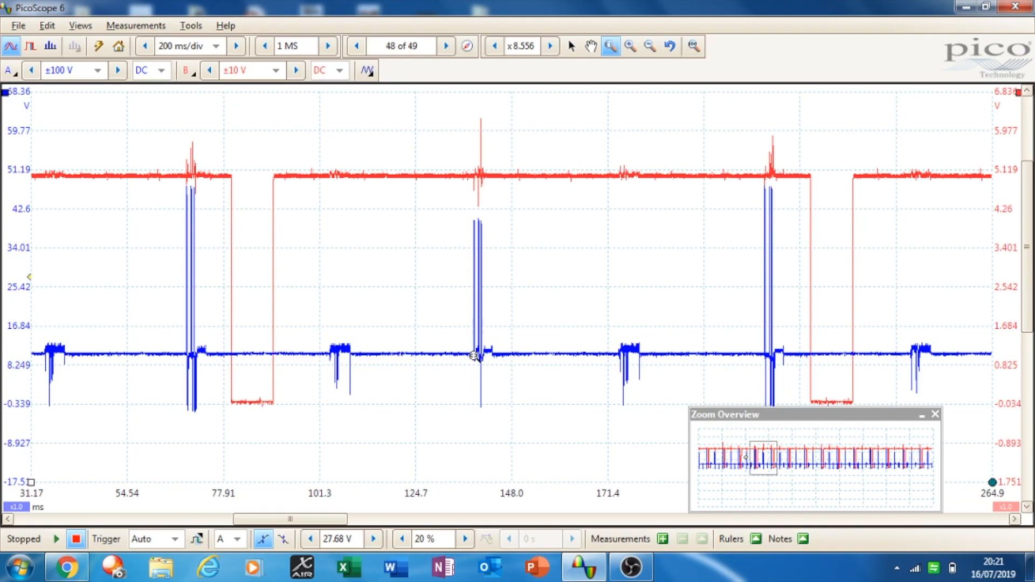
pyautogui.moveTo(546, 330)
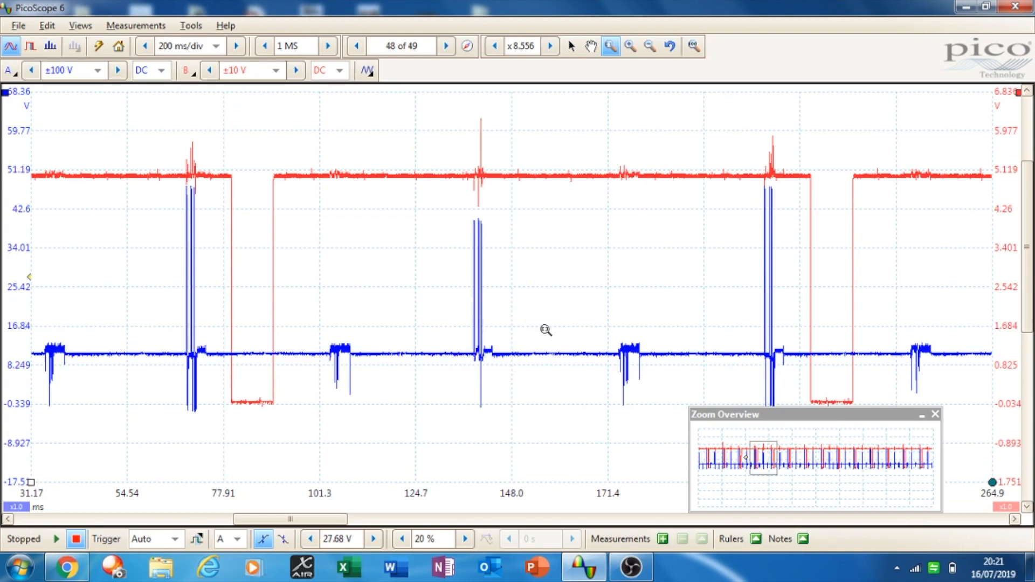
pyautogui.moveTo(442, 284)
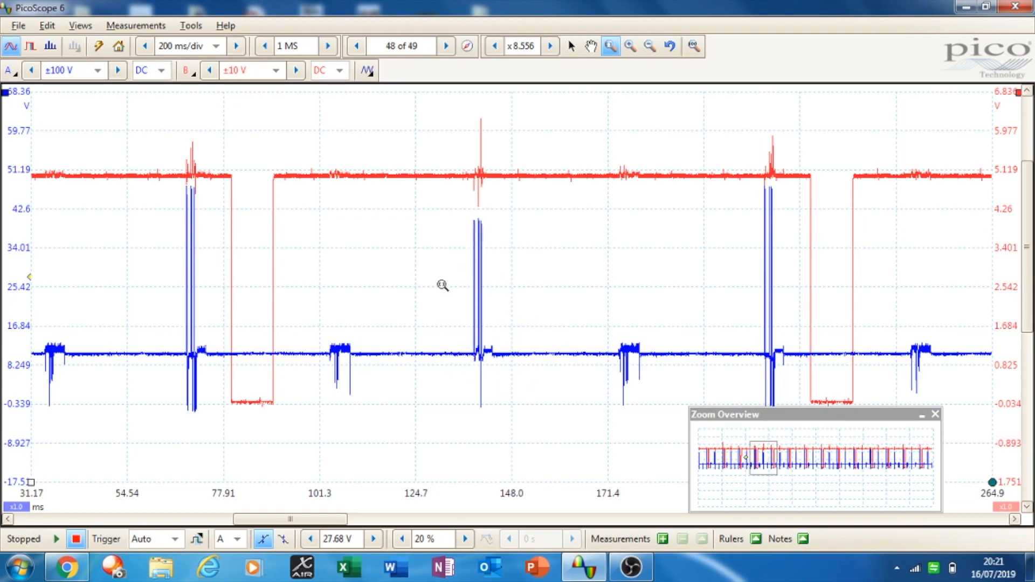
pyautogui.moveTo(431, 342)
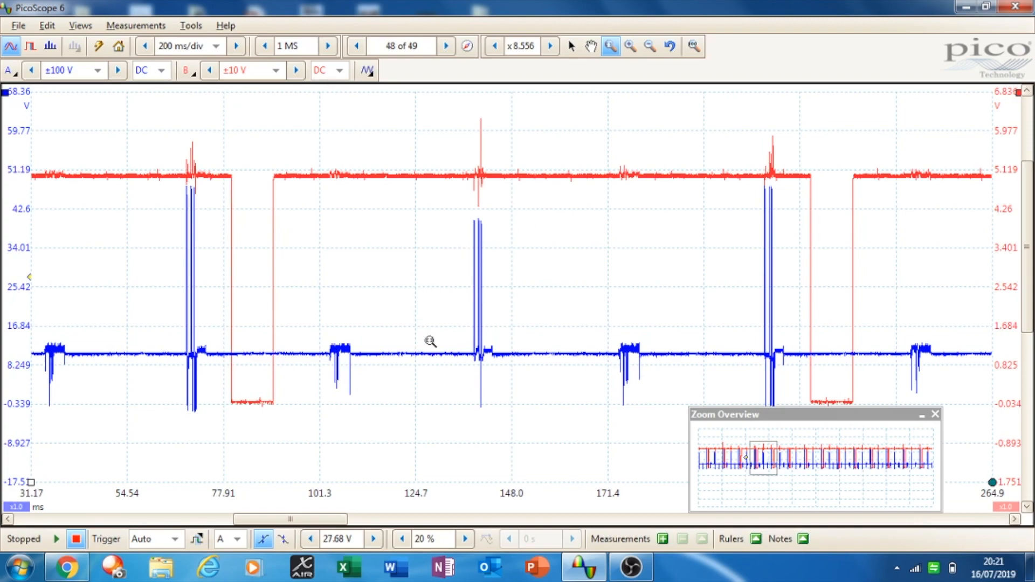
pyautogui.moveTo(476, 375)
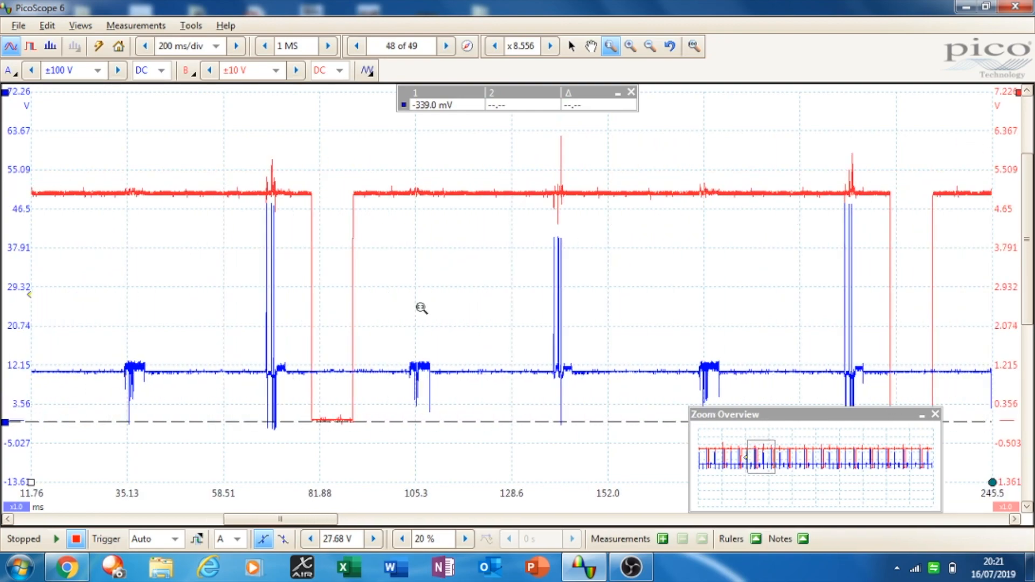
pyautogui.moveTo(335, 243)
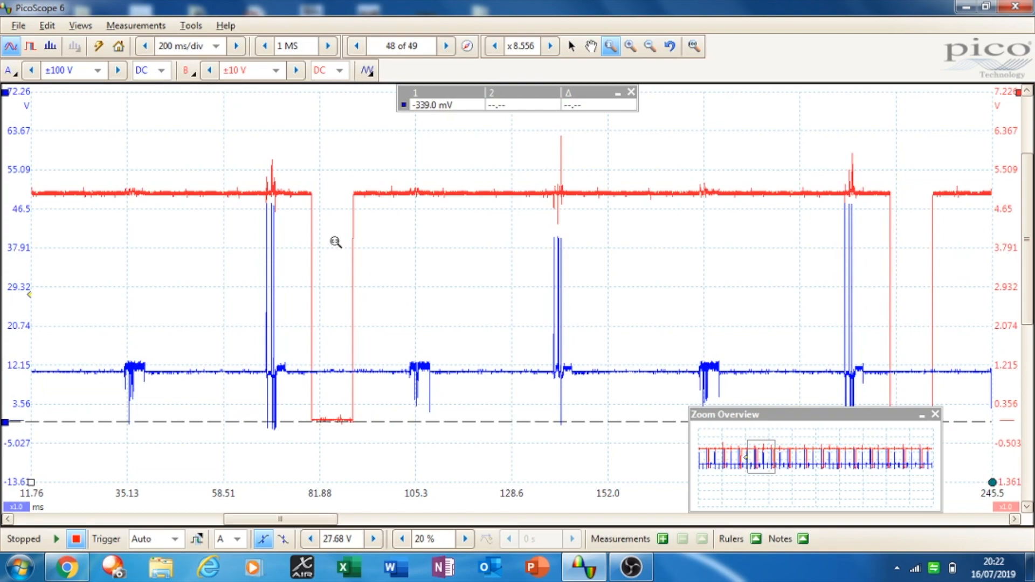
pyautogui.moveTo(274, 399)
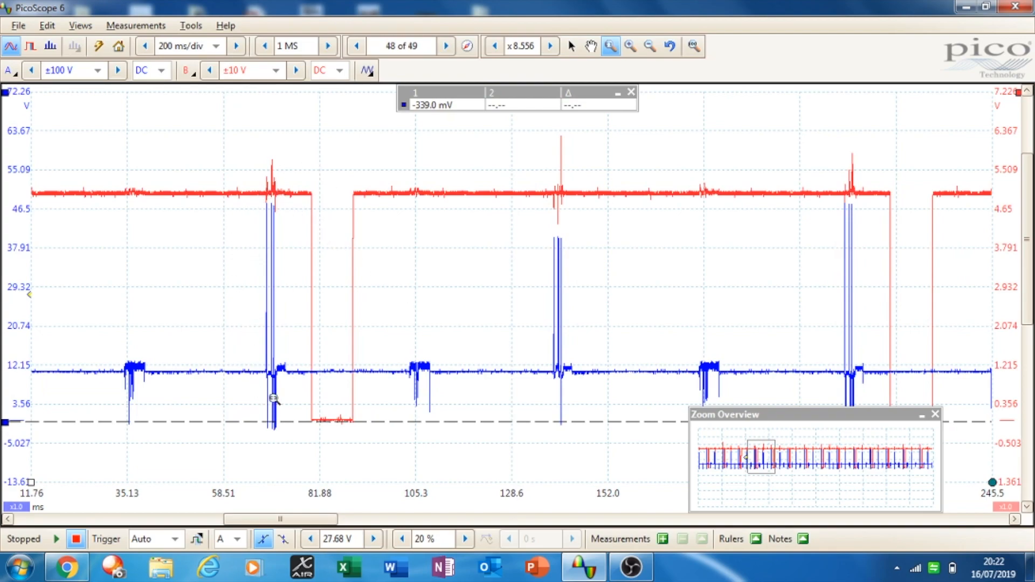